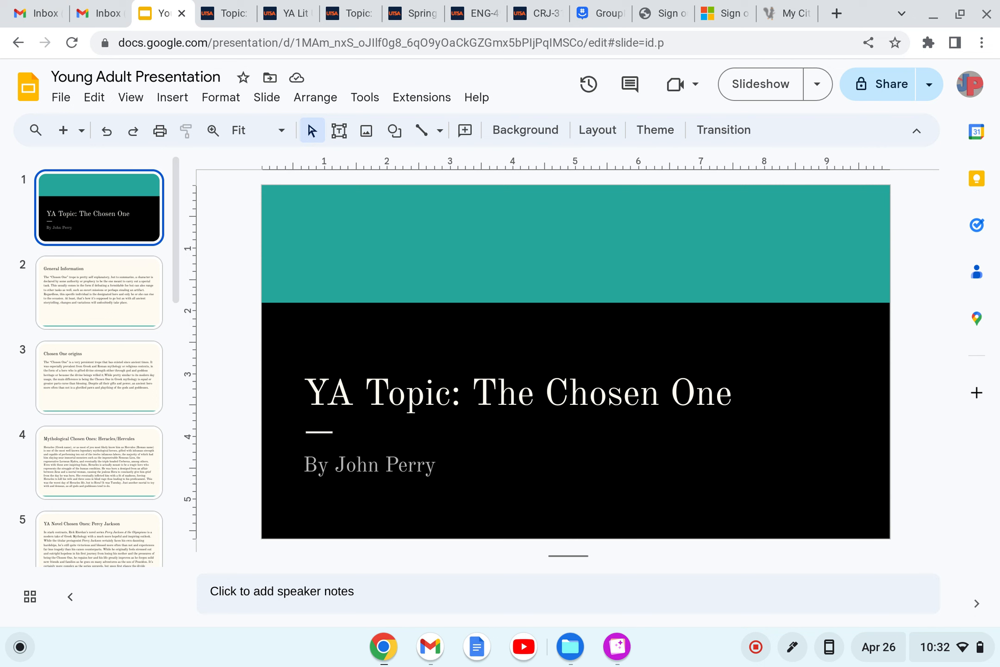
# - Show slide 2, General Information, describing the Chosen One trope
pyautogui.click(99, 299)
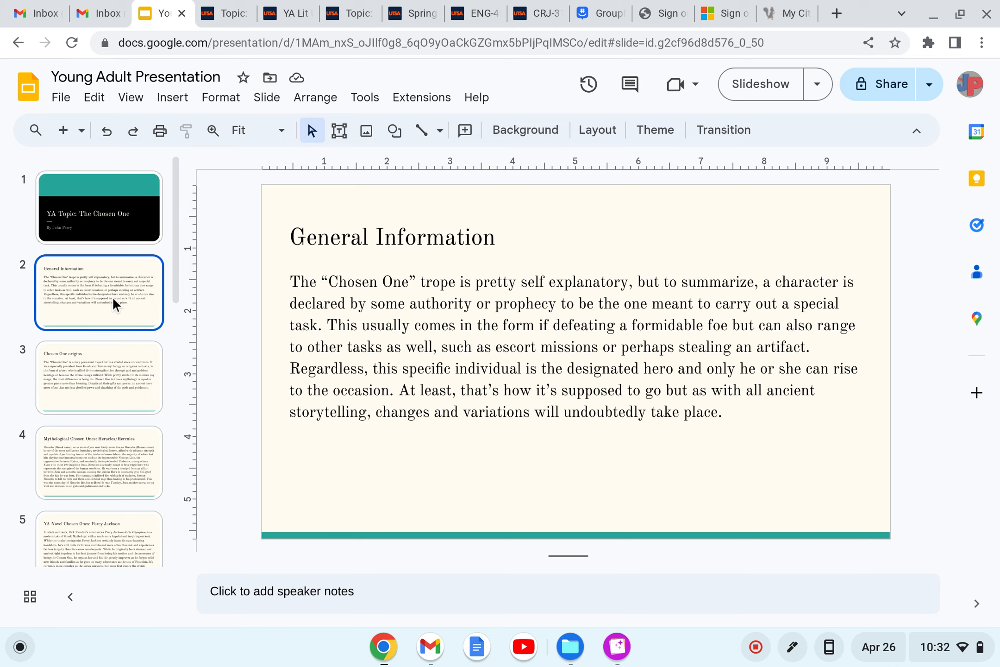
pyautogui.moveTo(111, 319)
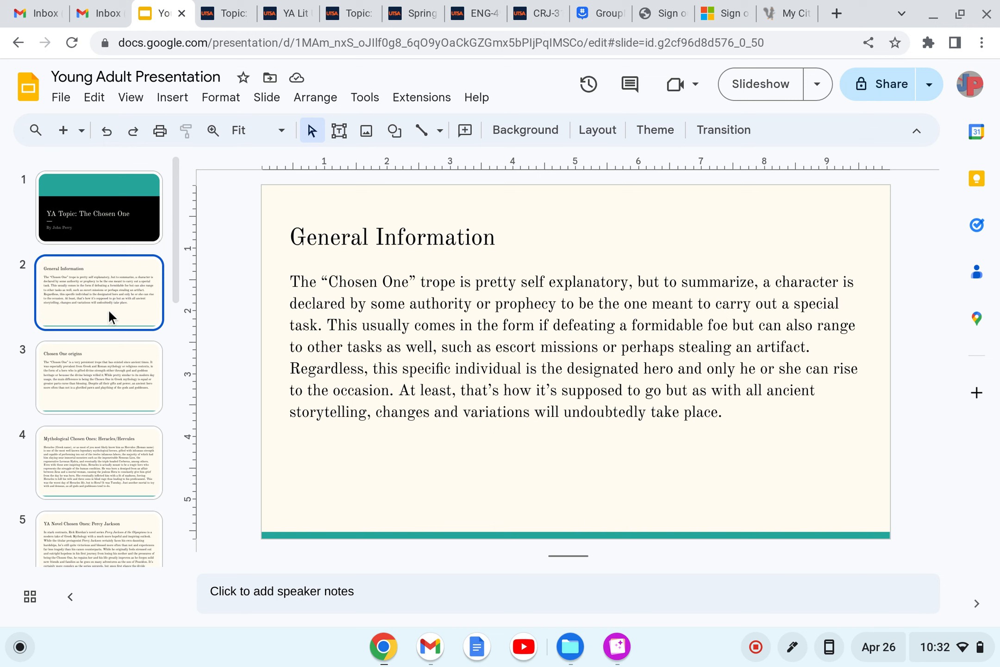
# - Show slide 3, Chosen One origins, tracing the trope to Greek and Roman mythology
pyautogui.click(102, 390)
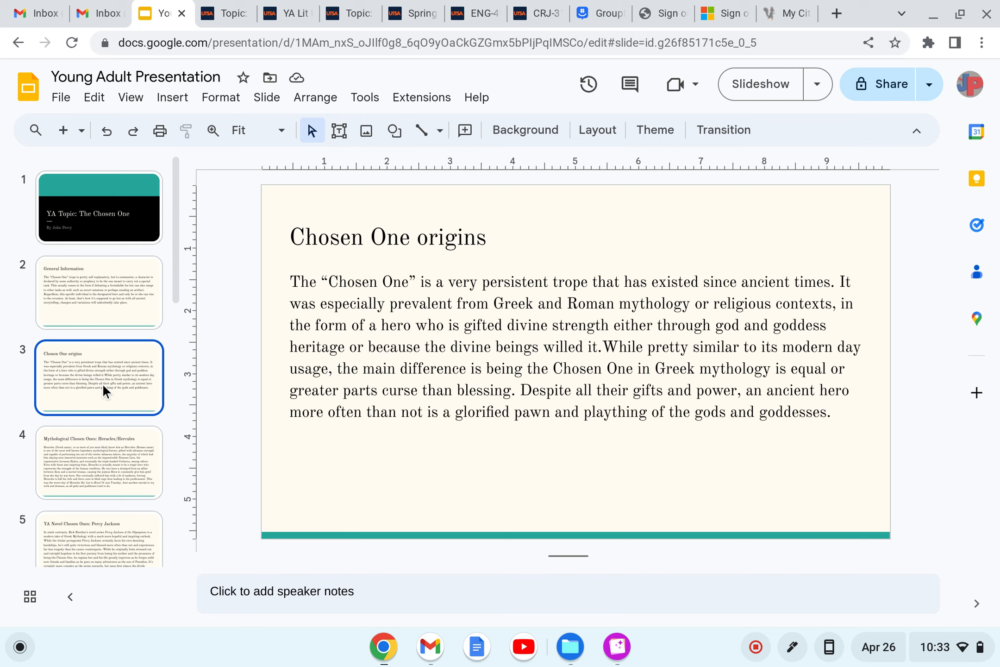
pyautogui.click(100, 472)
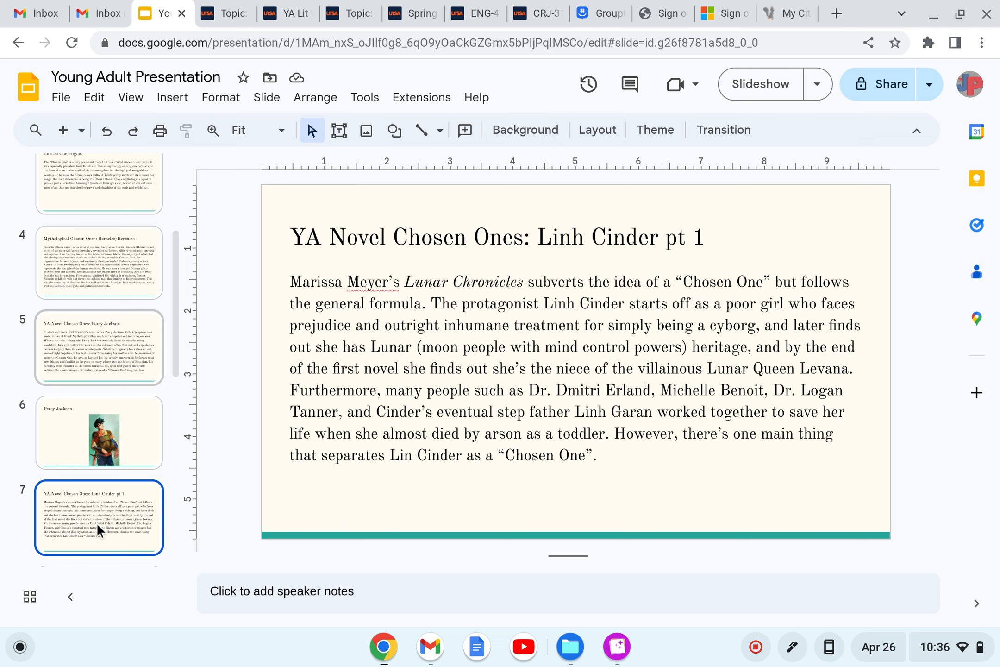
pyautogui.click(98, 525)
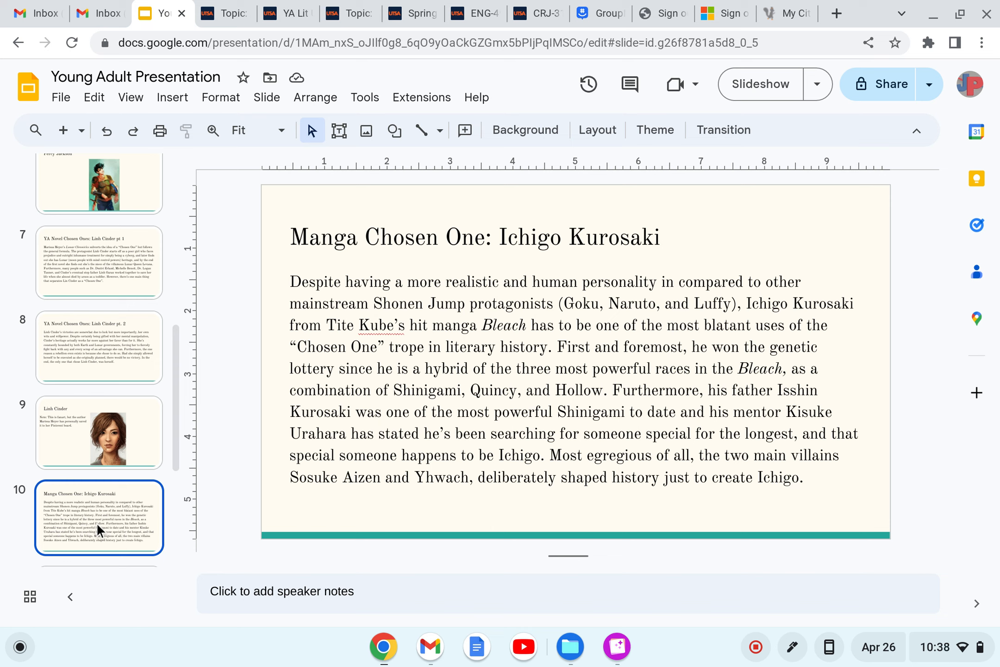
# - Advance through the Yhwach's plan slide to the final Citations slide 13
pyautogui.click(99, 532)
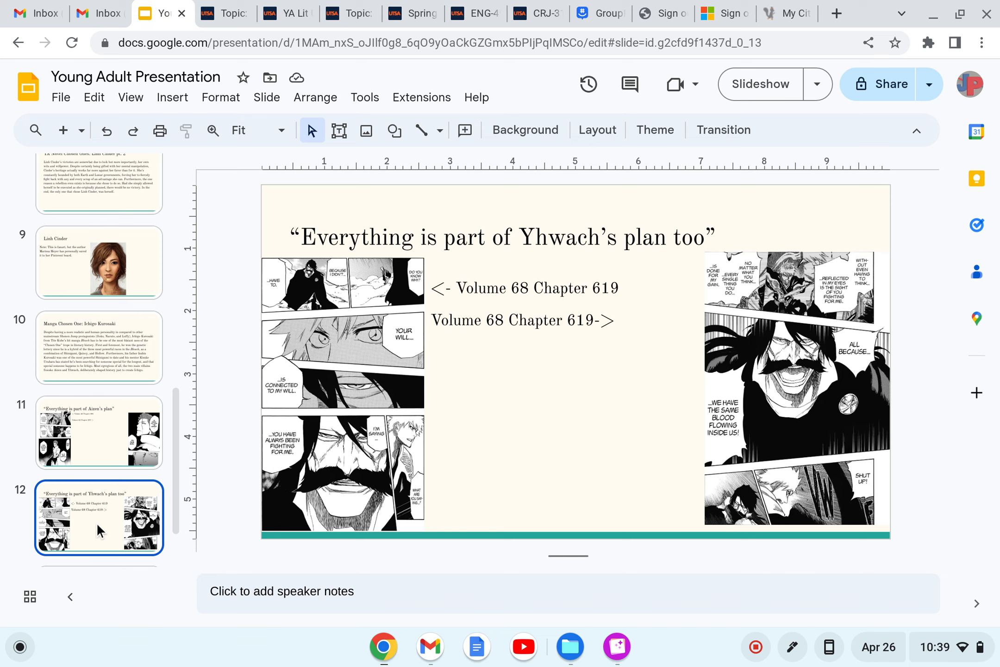
pyautogui.click(98, 530)
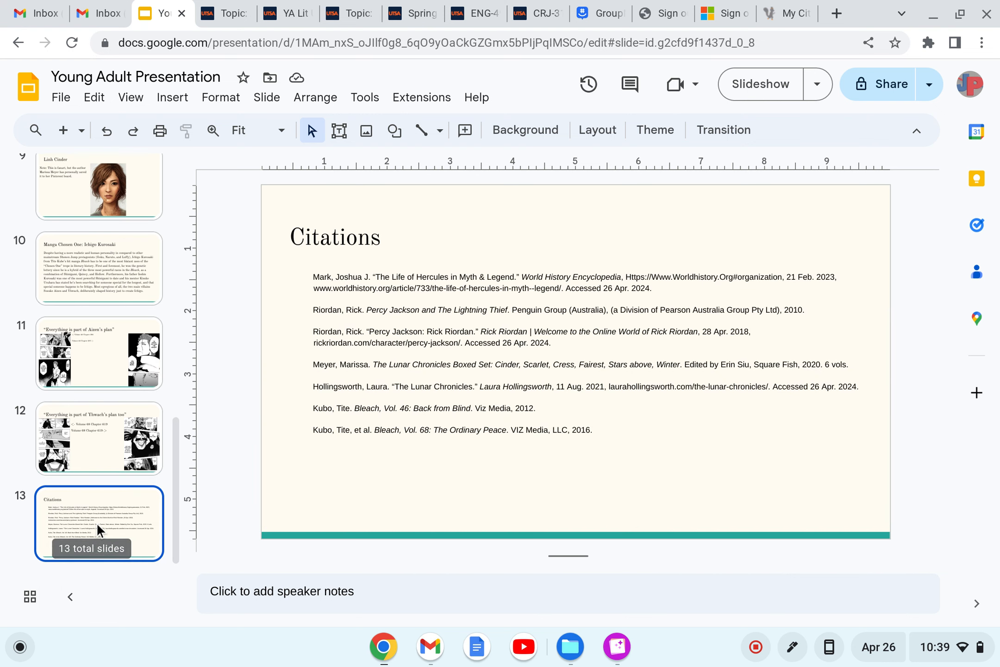